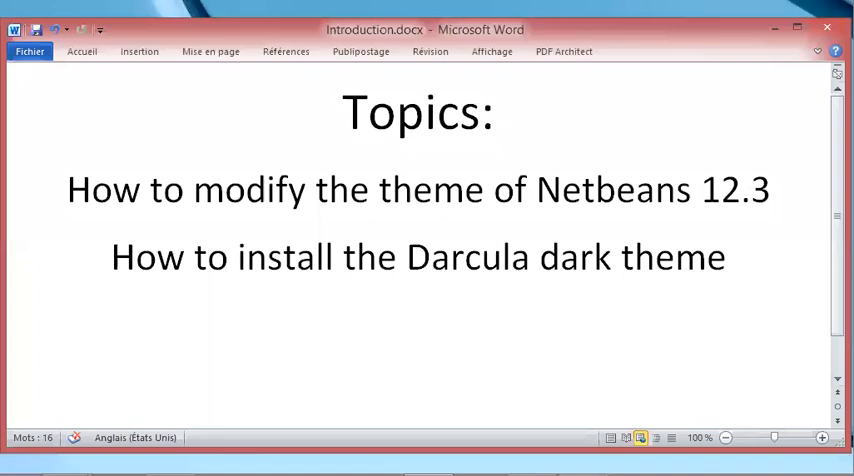
Step: Set the preferred look and feel to FlatLaf Dark in Options > Appearance and confirm
left_click(494, 112)
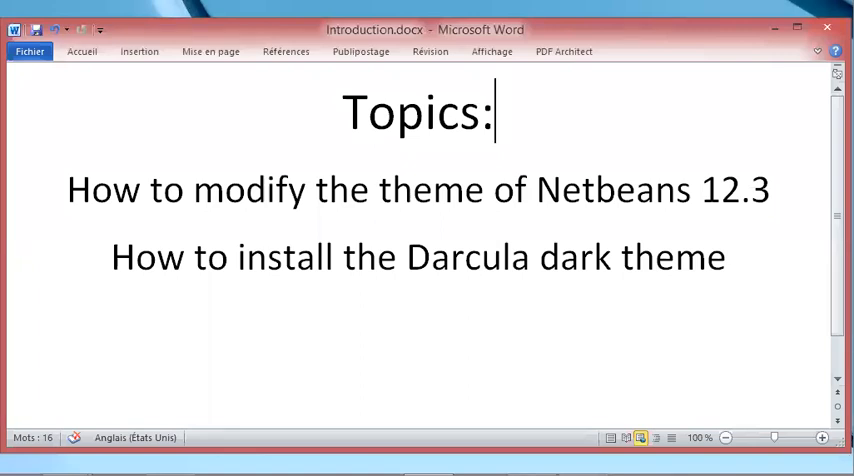
mouse_move(532, 184)
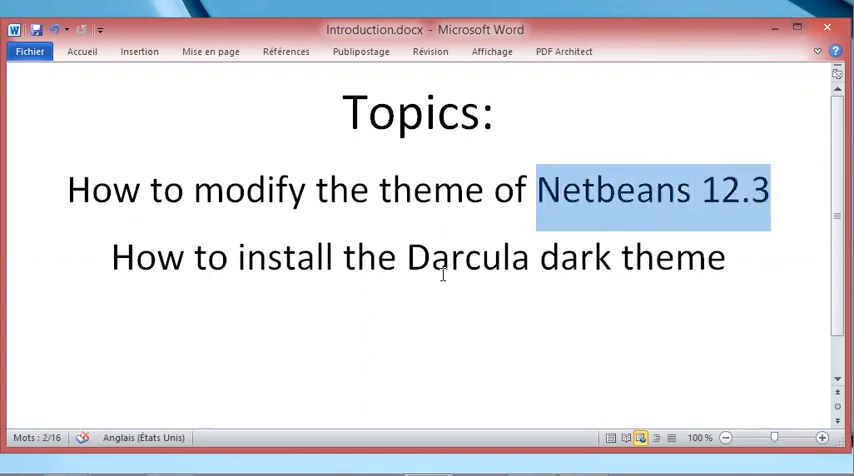
mouse_move(616, 288)
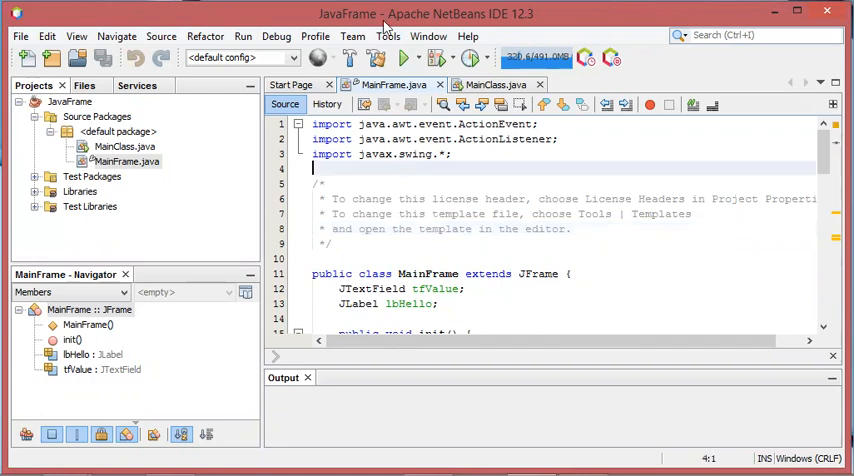
left_click(388, 36)
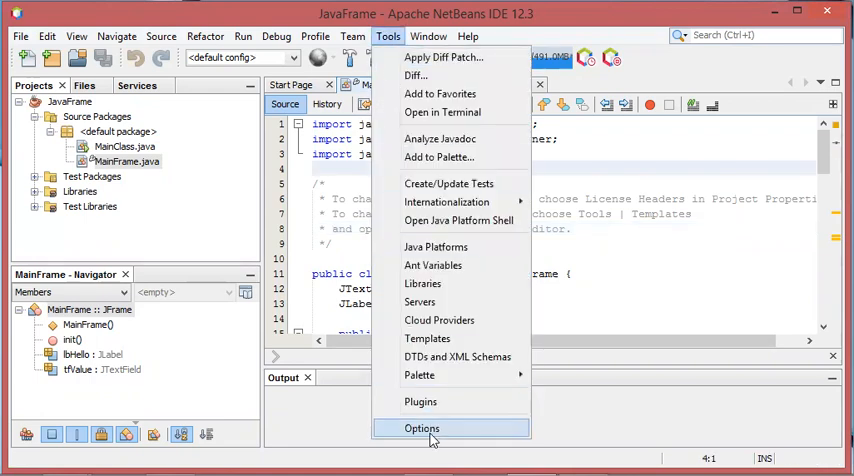
left_click(422, 428)
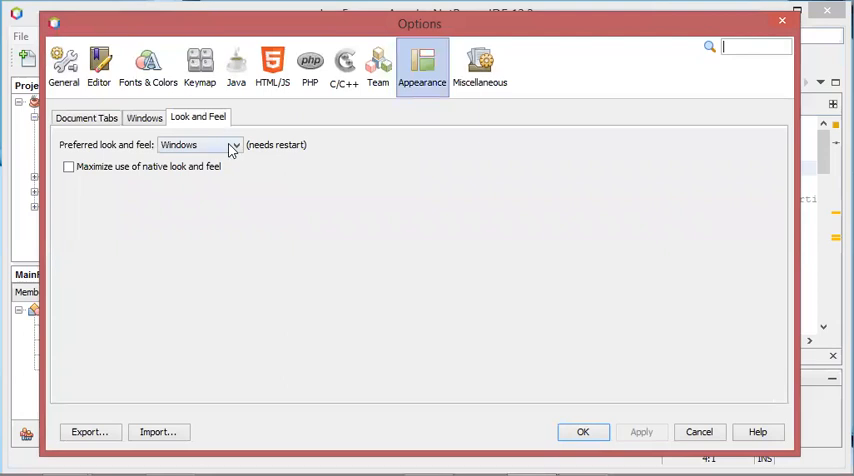
left_click(234, 144)
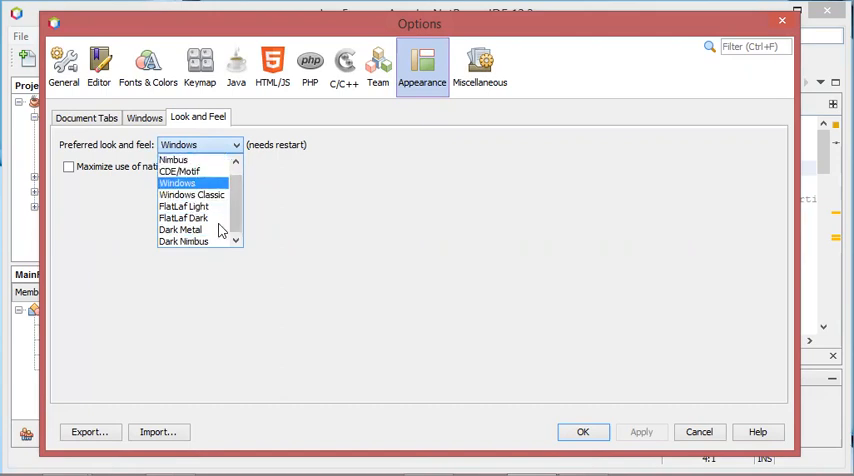
mouse_move(180, 228)
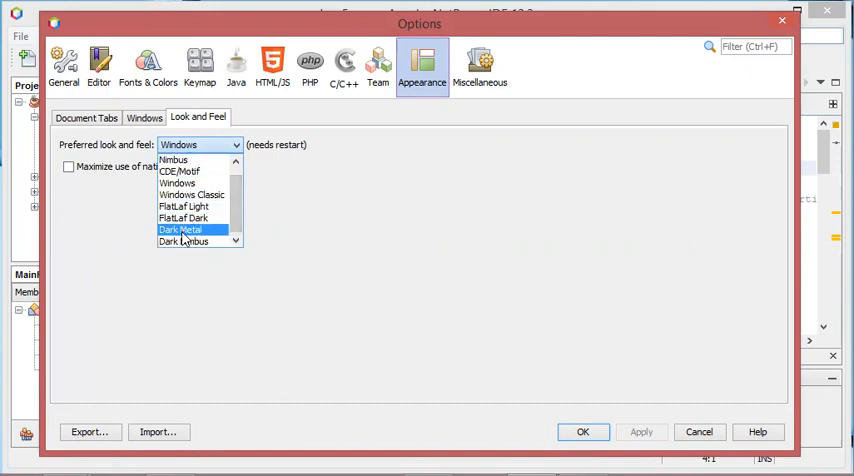
left_click(184, 218)
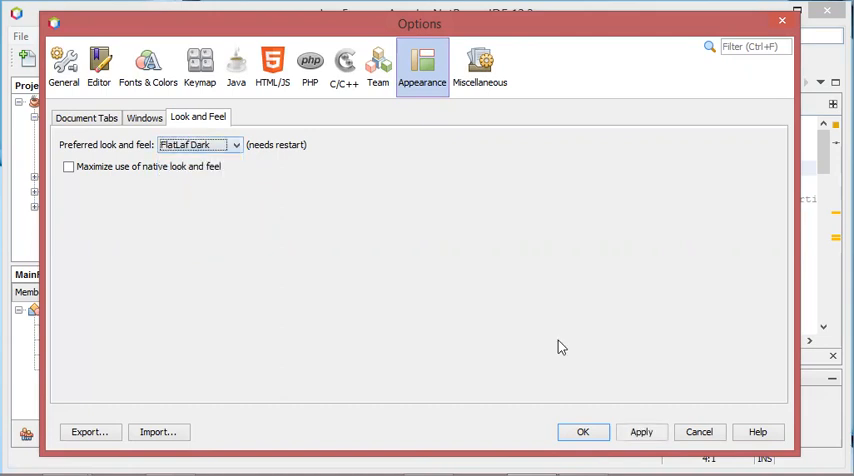
left_click(584, 432)
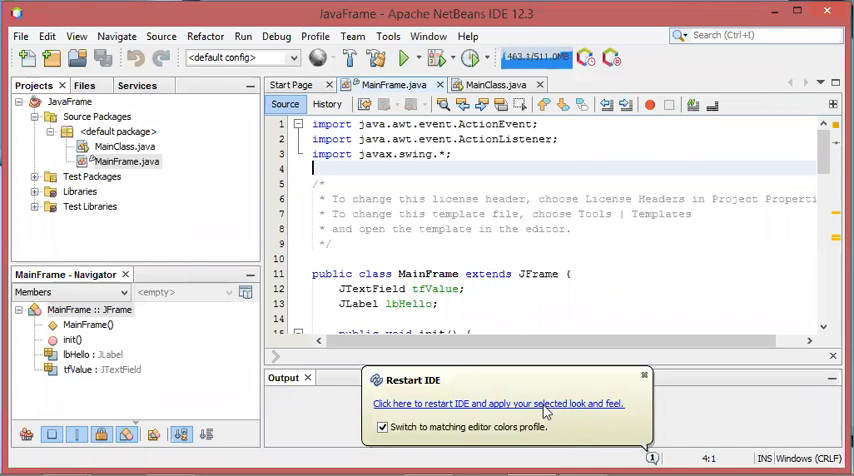
Step: Restart the IDE into FlatLaf Dark and view MainFrame.java in the JavaFrame project
left_click(496, 404)
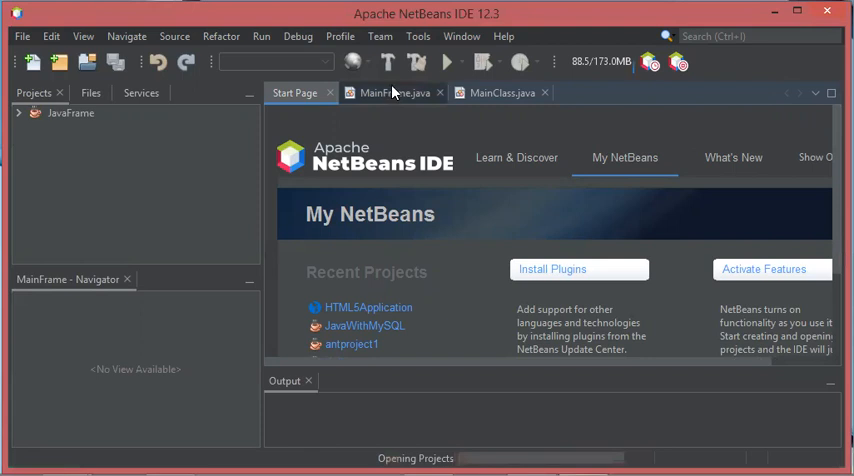
mouse_move(396, 92)
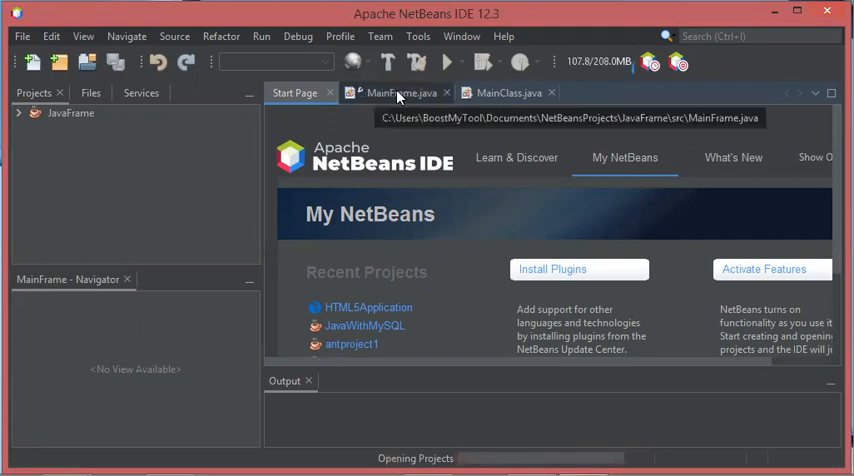
left_click(396, 92)
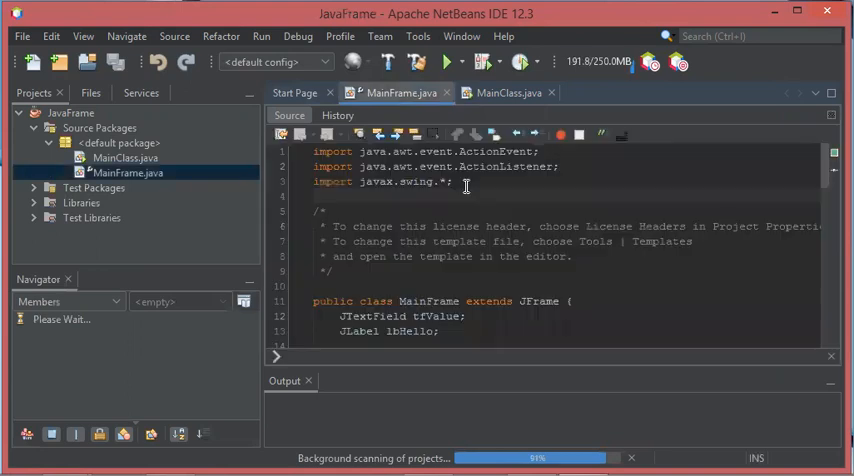
scroll("down", 3)
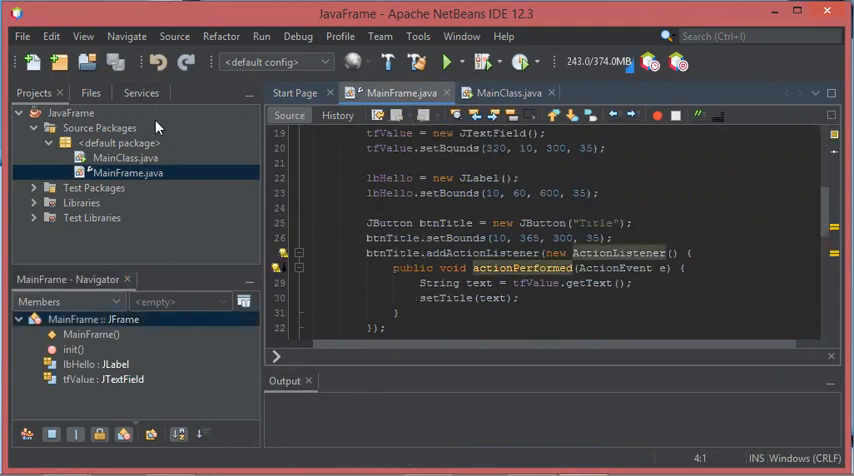
mouse_move(380, 36)
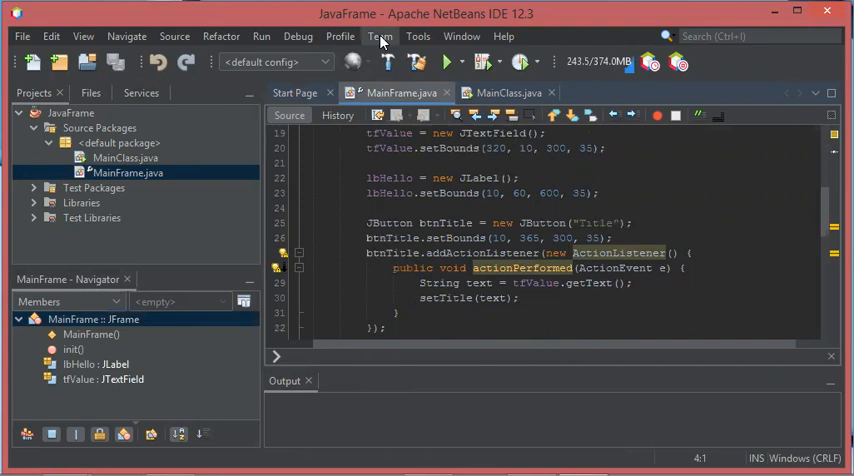
Step: Set the preferred look and feel to FlatLaf Light and confirm
left_click(418, 36)
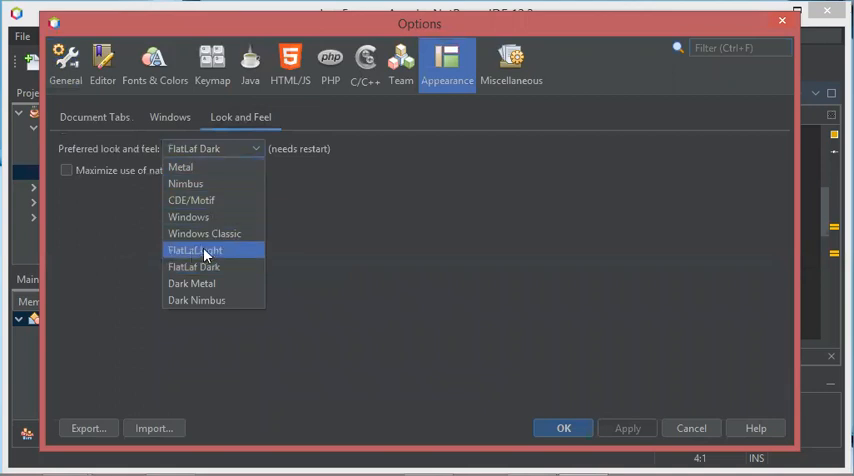
left_click(194, 250)
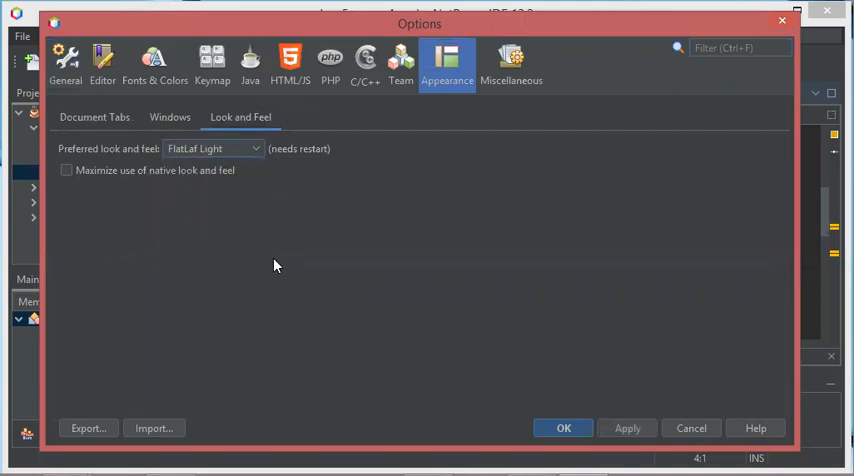
left_click(564, 428)
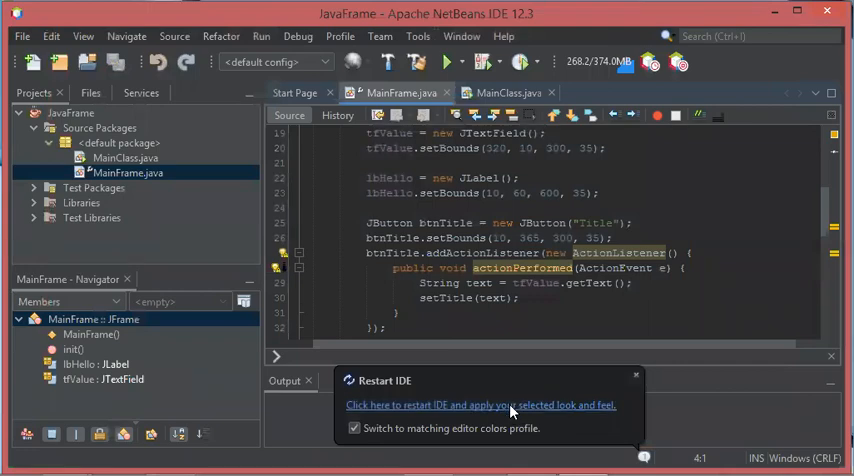
Step: Restart the IDE into FlatLaf Light, view MainFrame.java, then minimize the IDE window
left_click(480, 404)
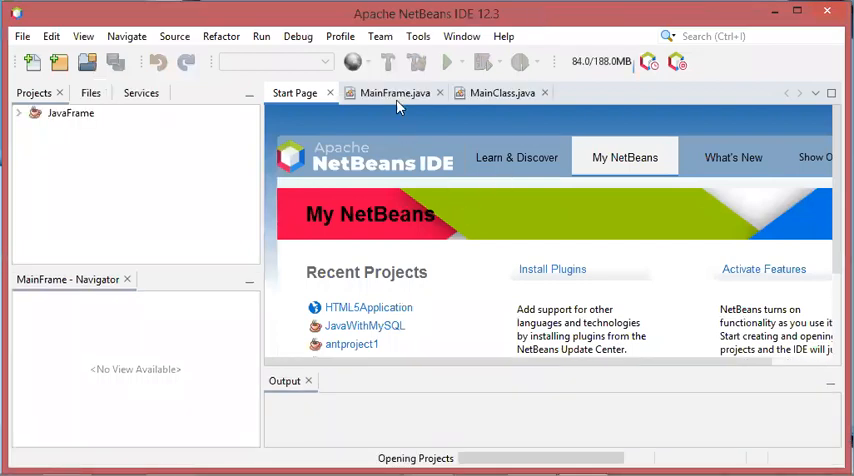
left_click(394, 92)
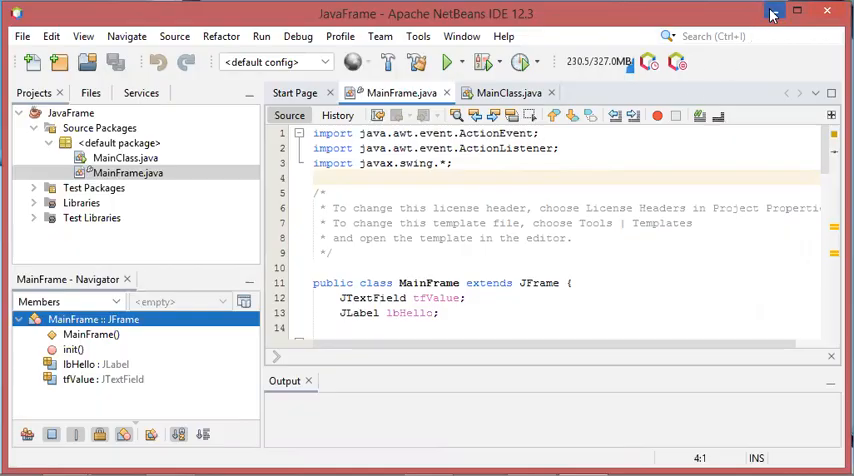
left_click(828, 12)
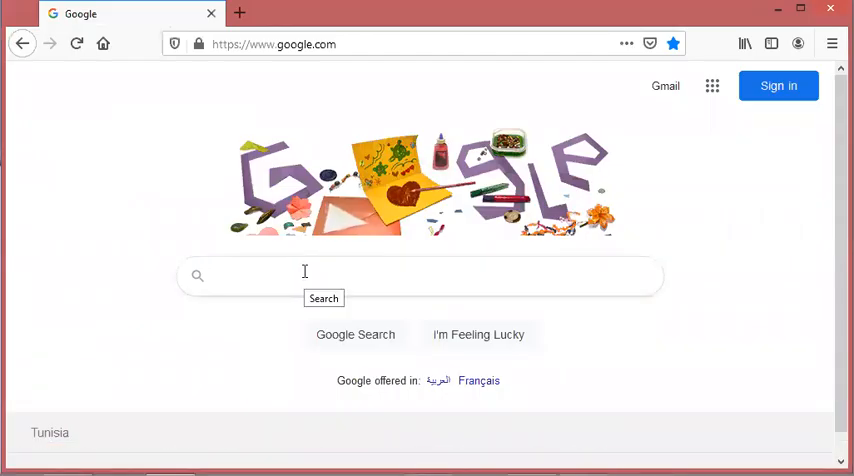
Step: Search Google for 'netbeans darcul' and reach the Darcula LAF for NetBeans plugin page
type("netbeans")
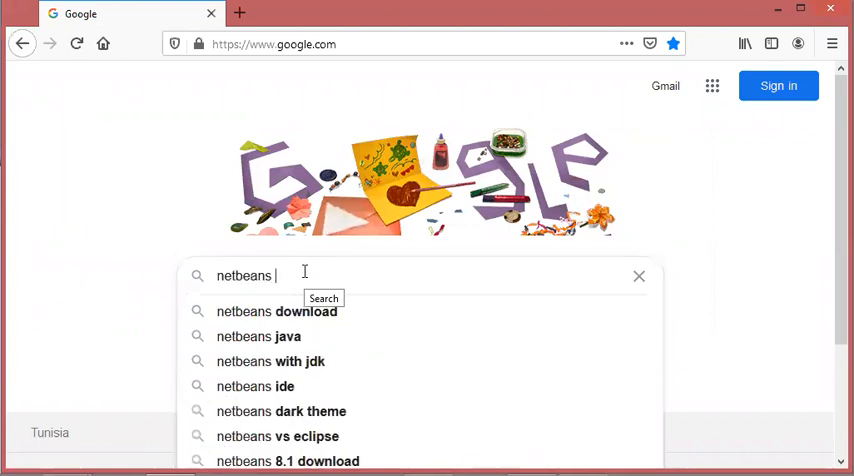
type("darcula")
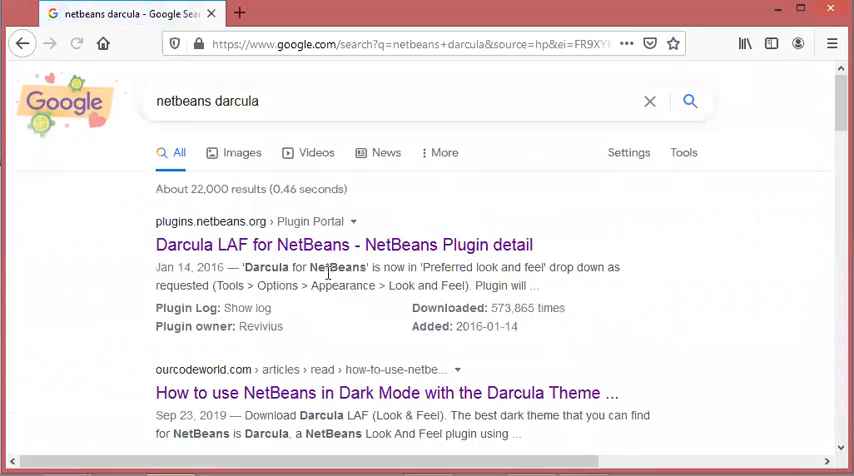
left_click(344, 244)
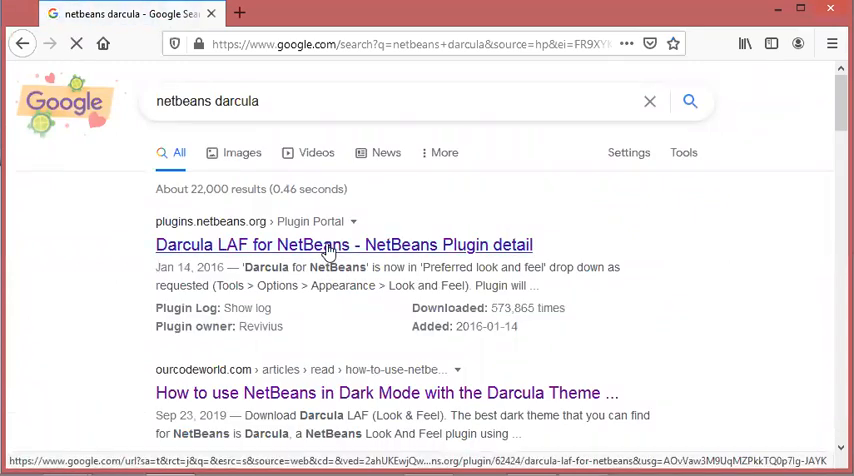
left_click(344, 244)
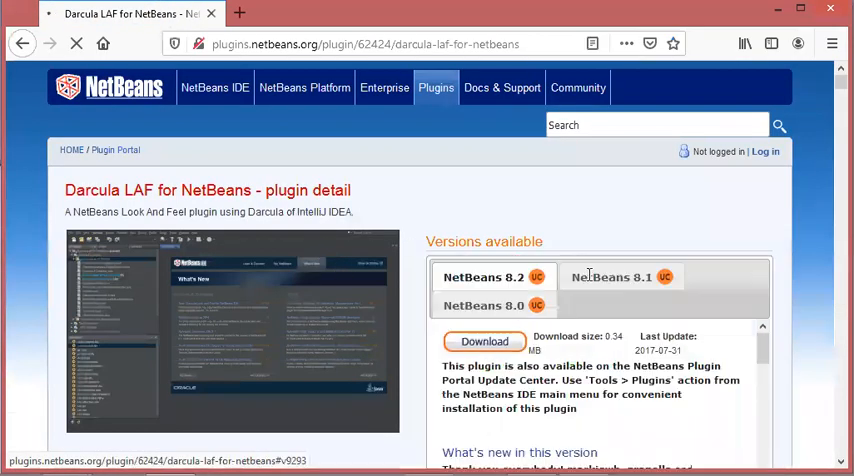
Step: Download the Darcula LAF plugin build for NetBeans 8.2
scroll("down", 3)
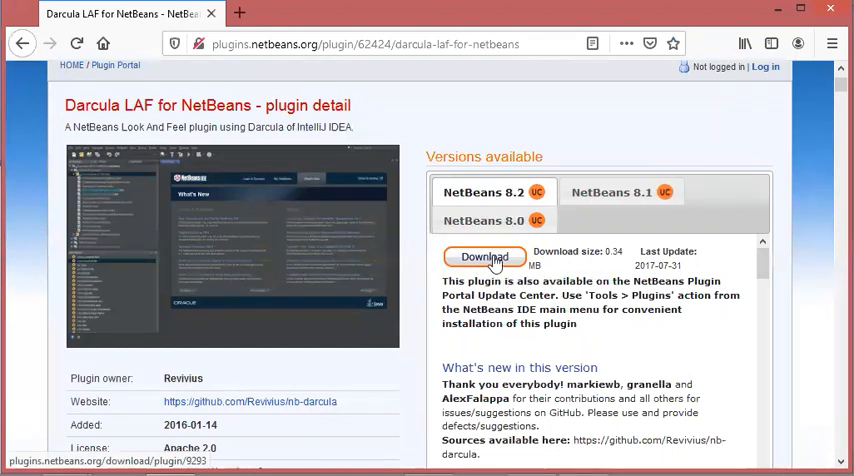
left_click(482, 256)
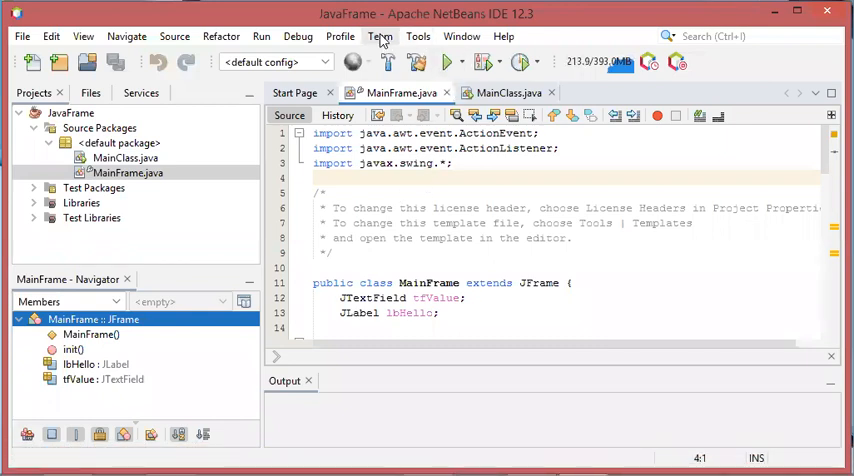
Step: Add the downloaded nb-darcula .nbm file via Plugins > Downloaded > Add Plugins
left_click(418, 36)
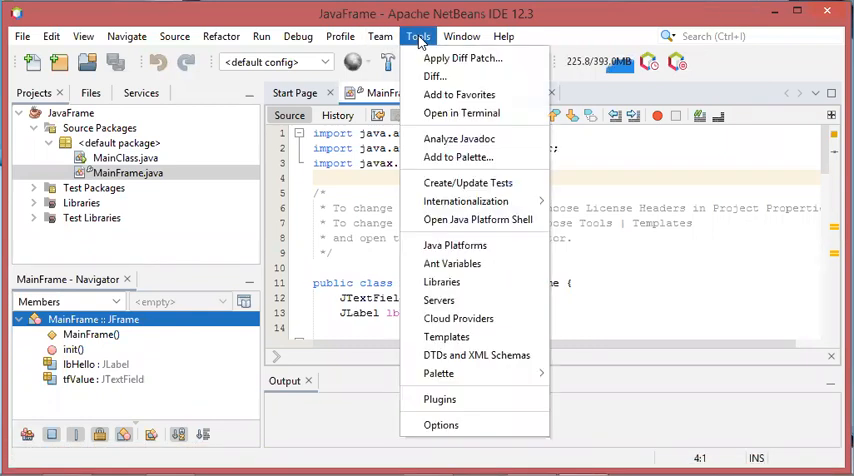
left_click(440, 400)
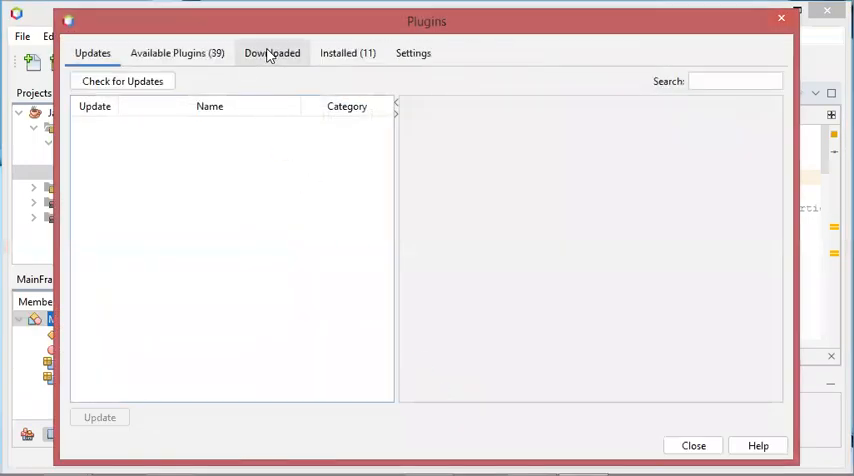
left_click(272, 52)
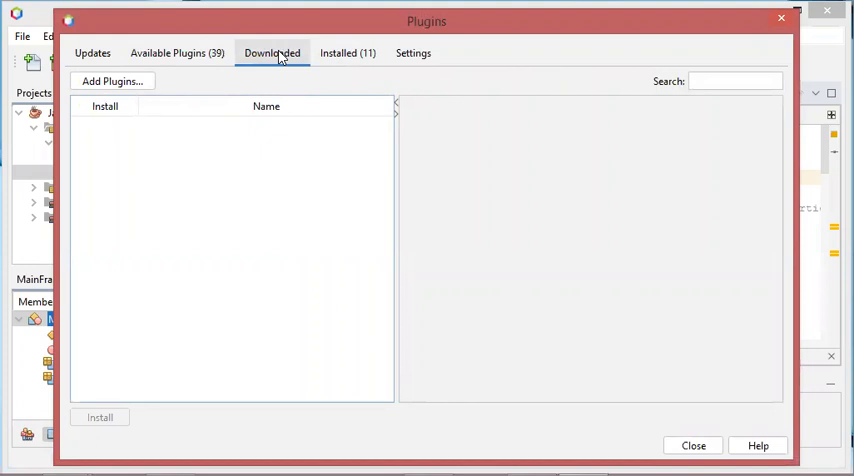
left_click(112, 80)
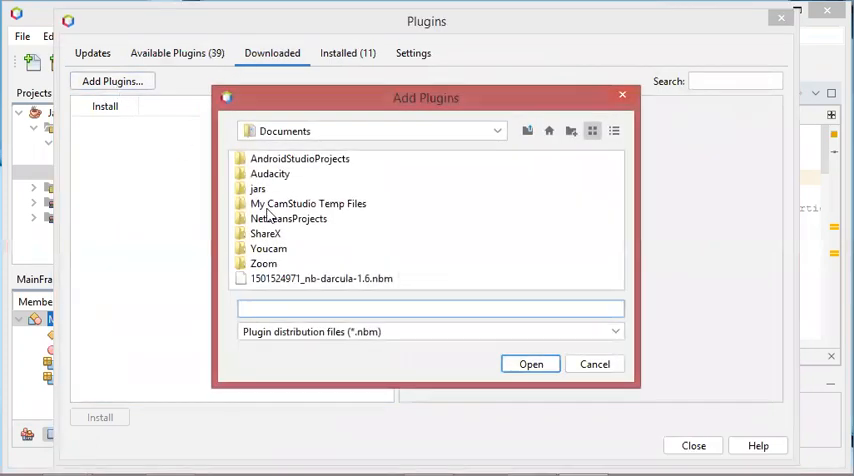
left_click(320, 278)
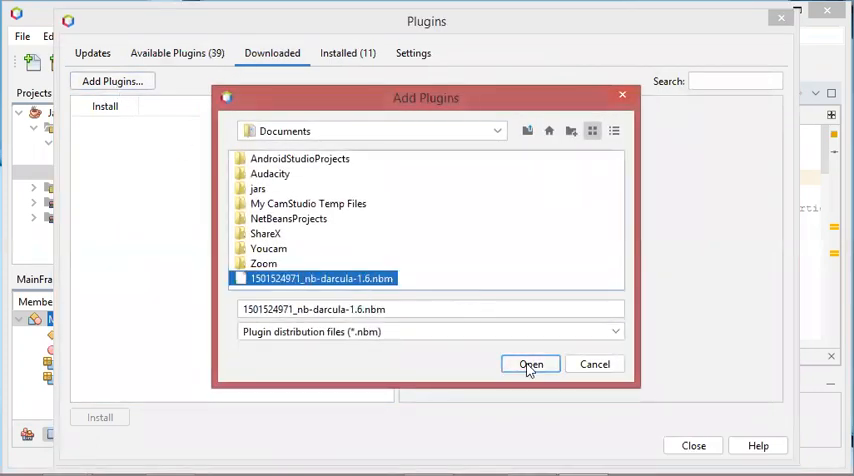
left_click(532, 364)
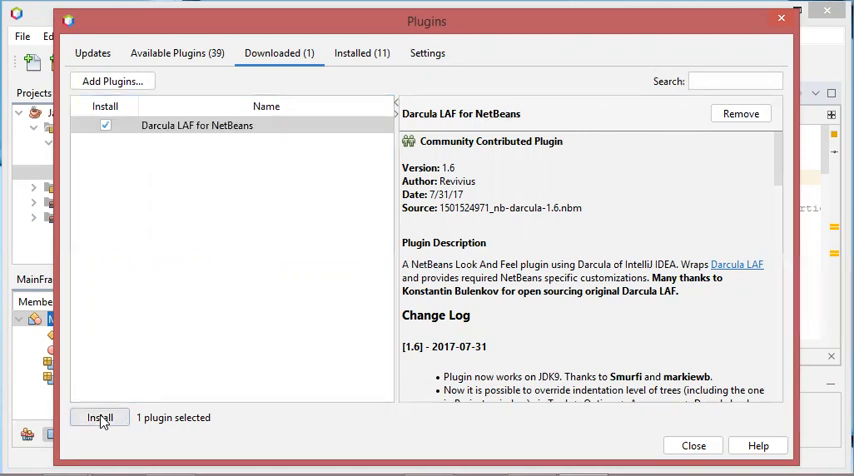
Step: Install the Darcula LAF plugin, accepting the license and certificate warning, and restart the IDE now
left_click(100, 416)
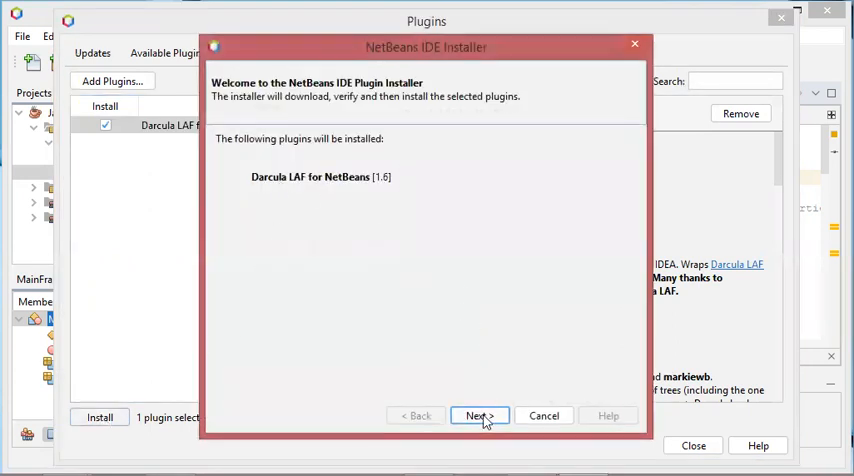
left_click(478, 416)
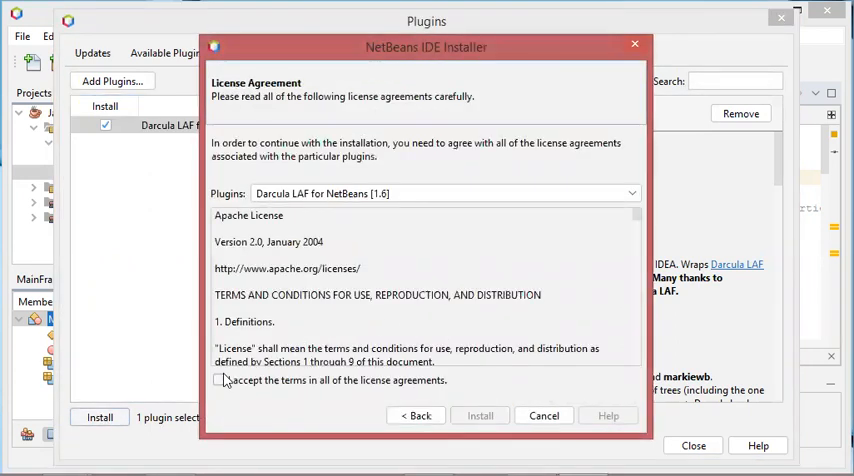
left_click(220, 380)
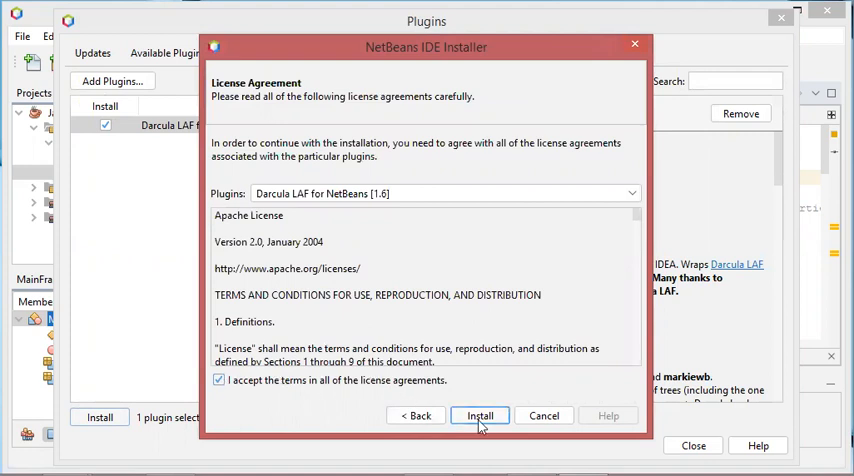
left_click(478, 416)
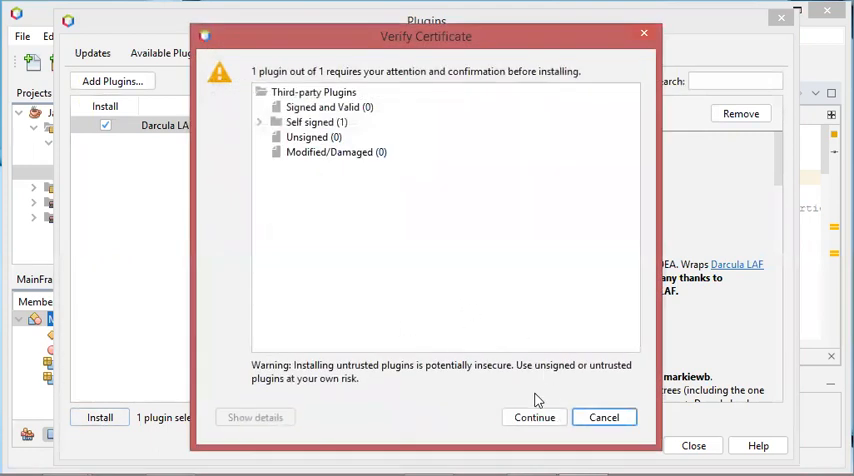
left_click(534, 416)
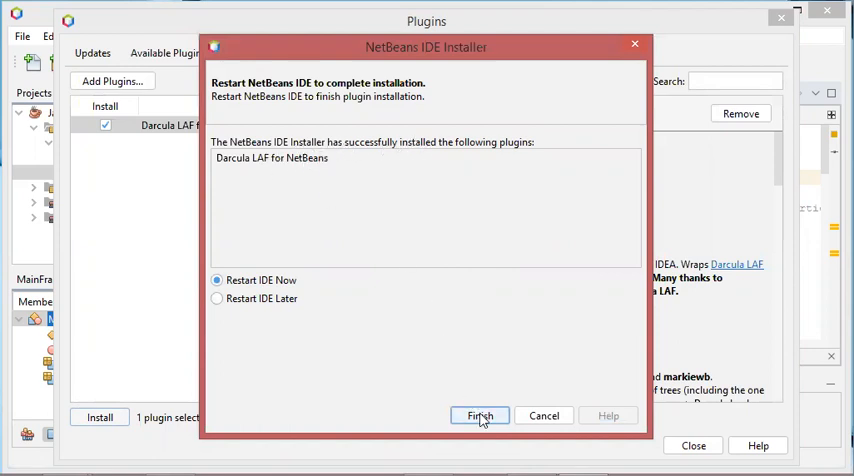
left_click(478, 416)
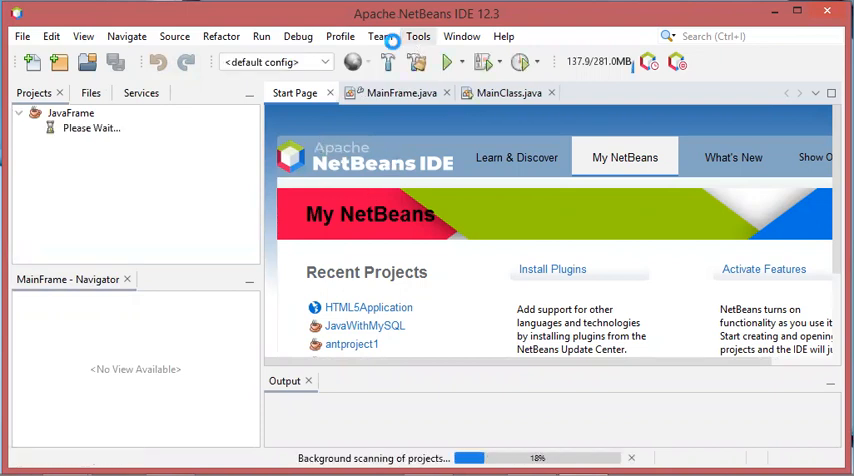
Step: Choose Darcula as the preferred look and feel in Options > Appearance
left_click(418, 36)
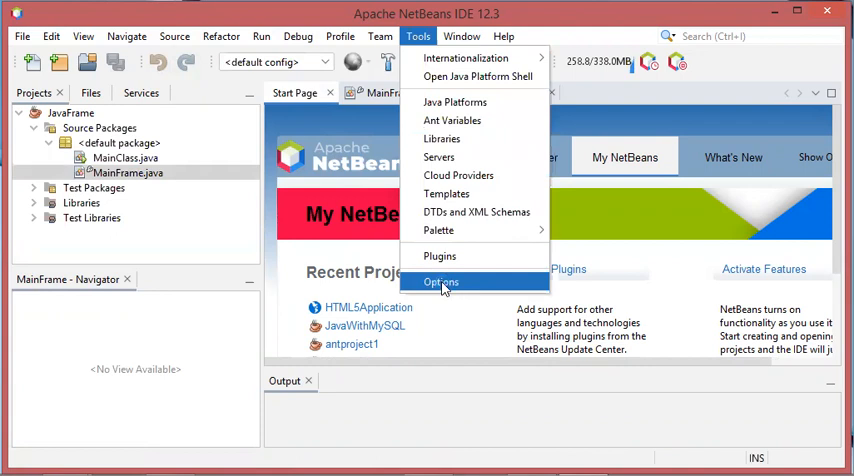
left_click(440, 280)
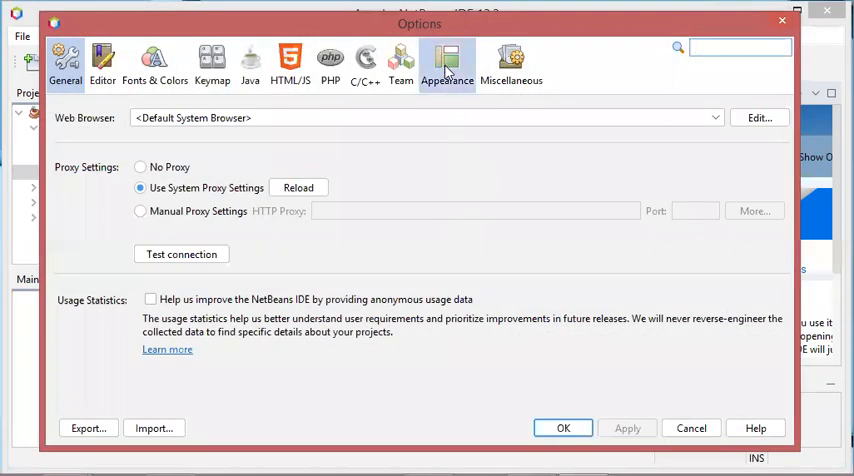
left_click(448, 62)
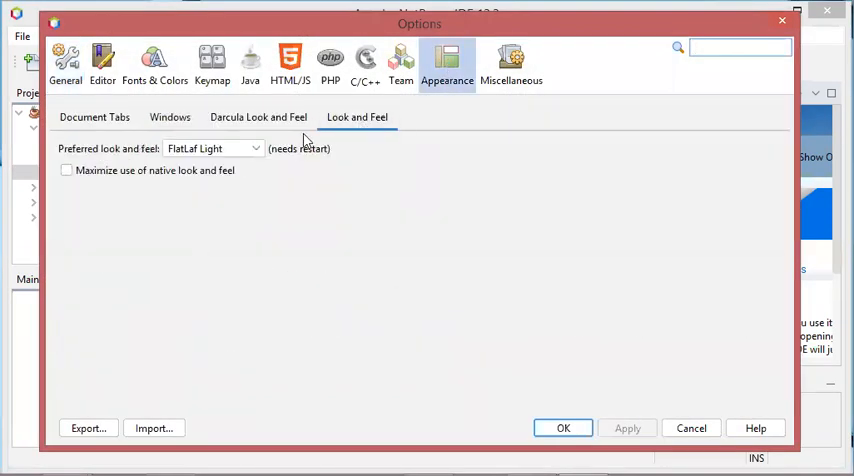
left_click(212, 148)
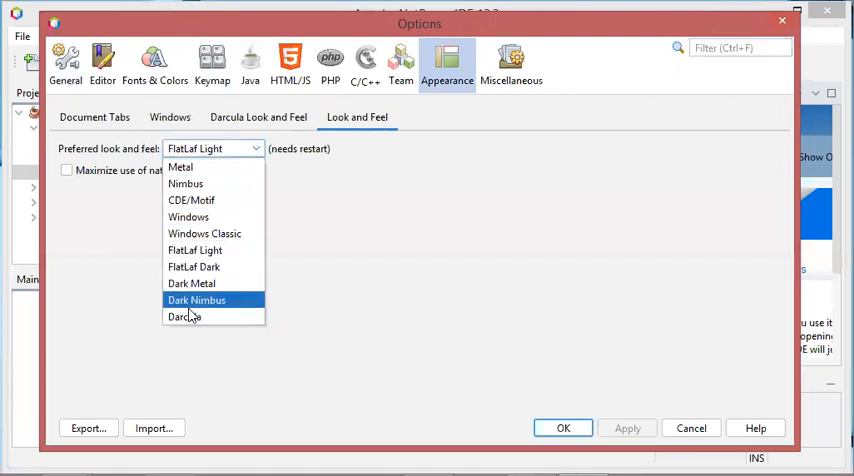
left_click(184, 316)
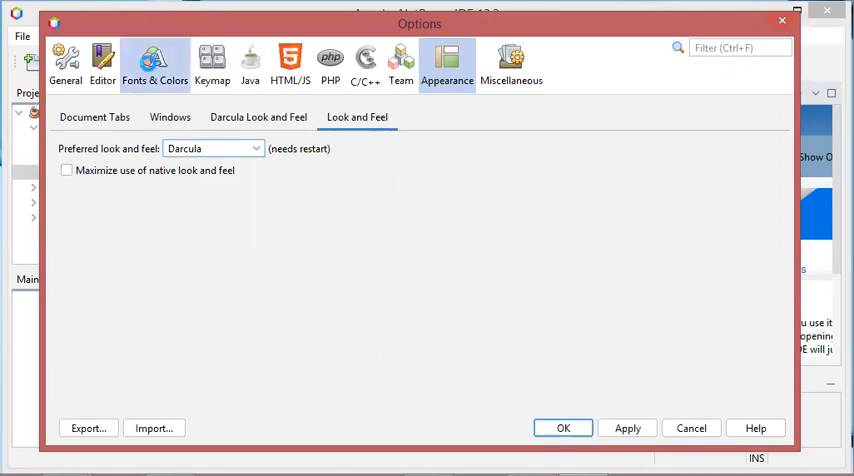
Step: Set the Fonts & Colors profile to Darcula and save the options
left_click(154, 64)
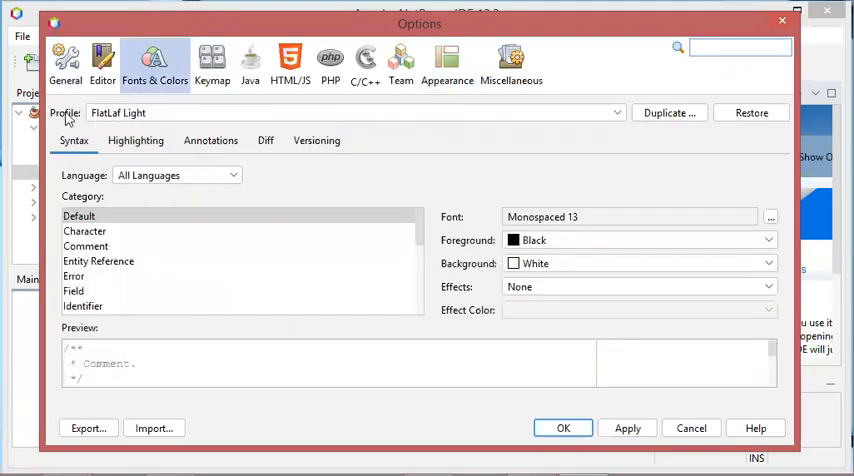
left_click(616, 112)
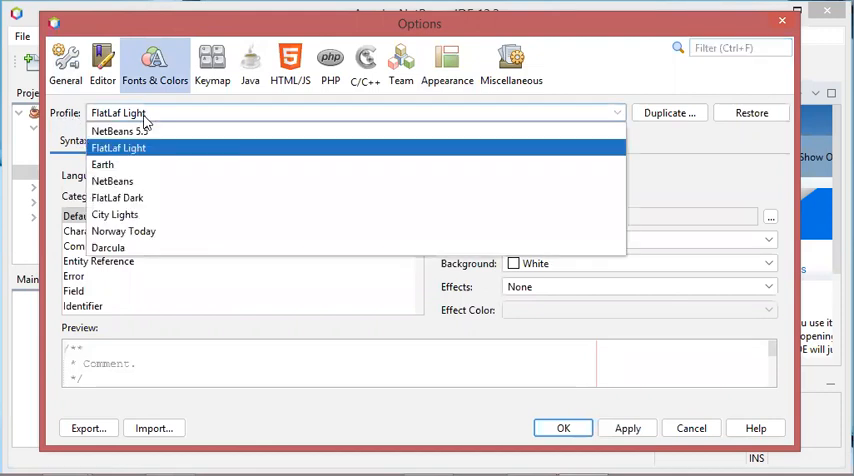
left_click(108, 248)
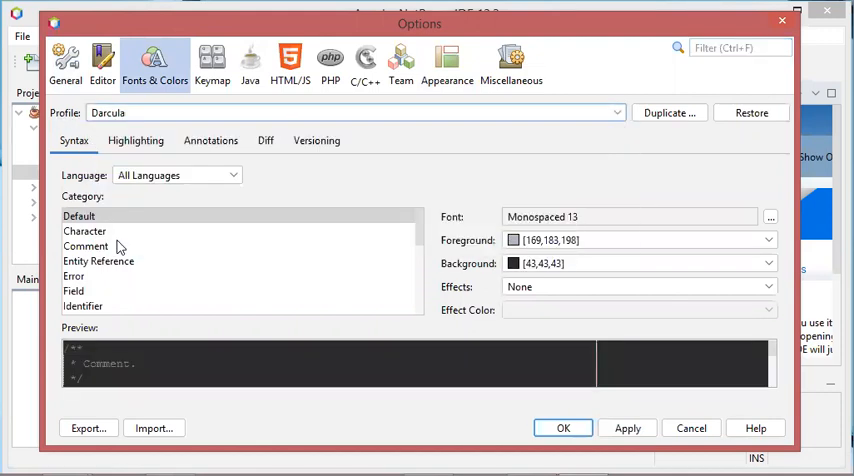
left_click(564, 428)
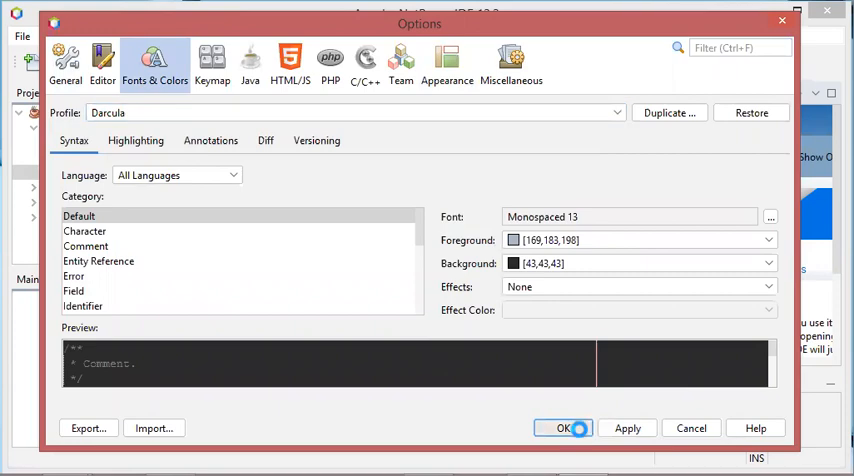
left_click(564, 428)
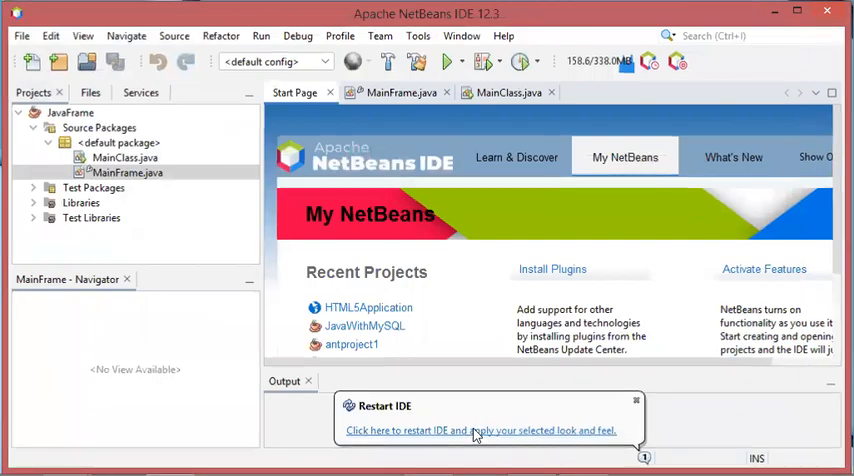
Step: Restart the IDE from the notification to apply the Darcula look and feel
left_click(478, 430)
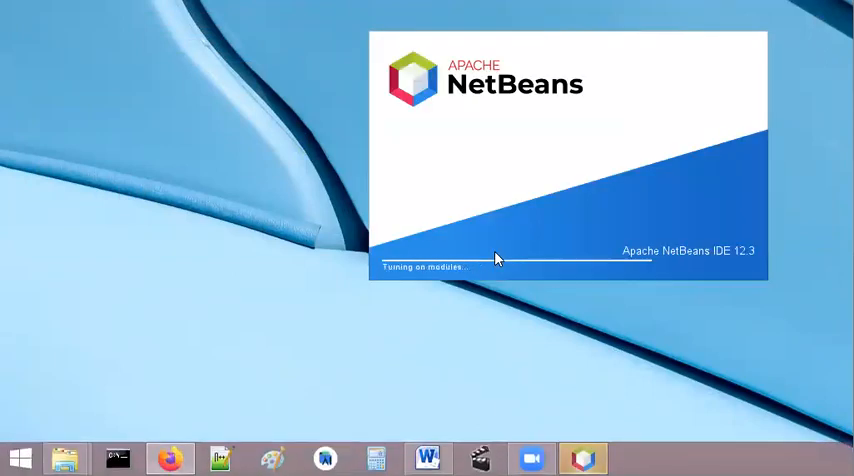